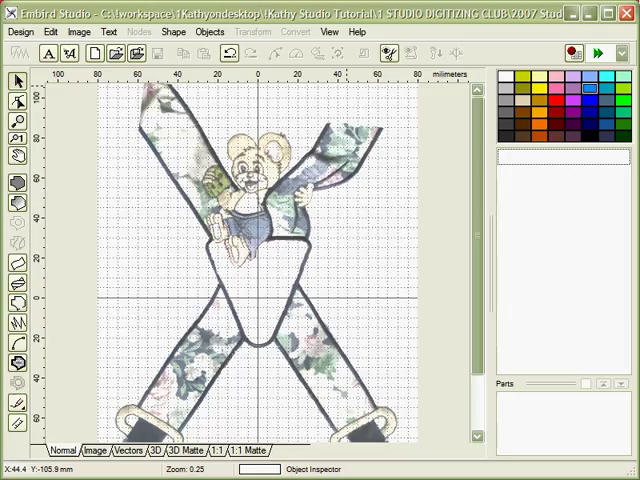
mouse_move(271, 207)
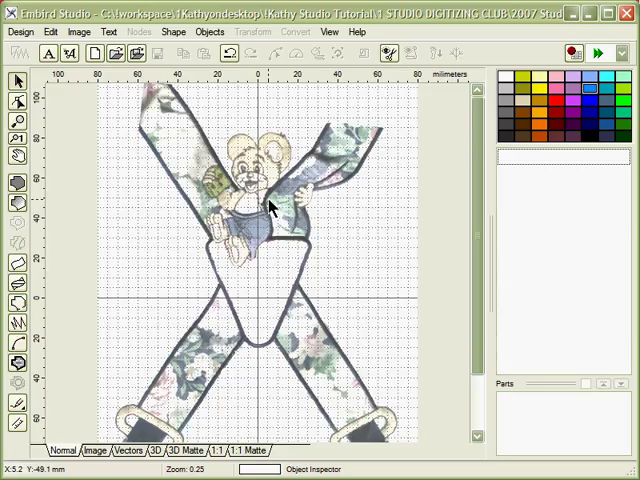
mouse_move(272, 187)
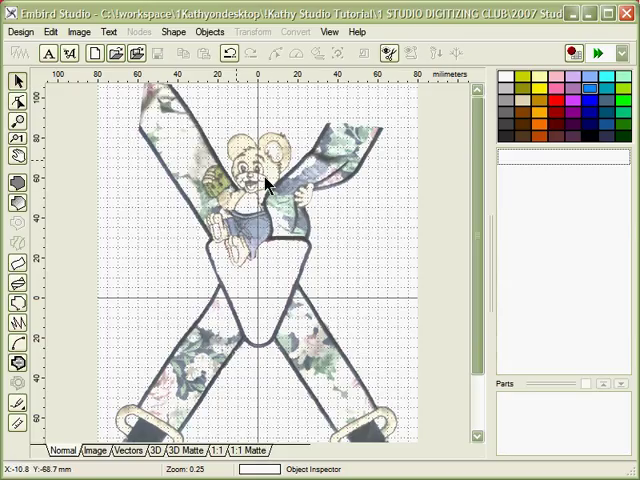
Apply Background Filters with Brightness 26.7% and Saturation -50 to fade the picture.
left_click(92, 31)
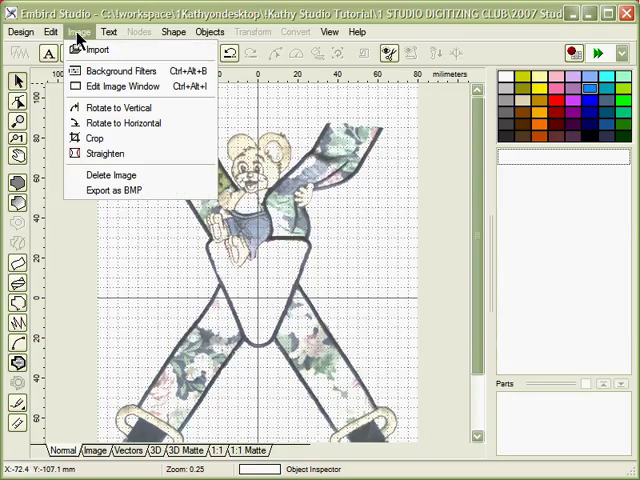
left_click(120, 70)
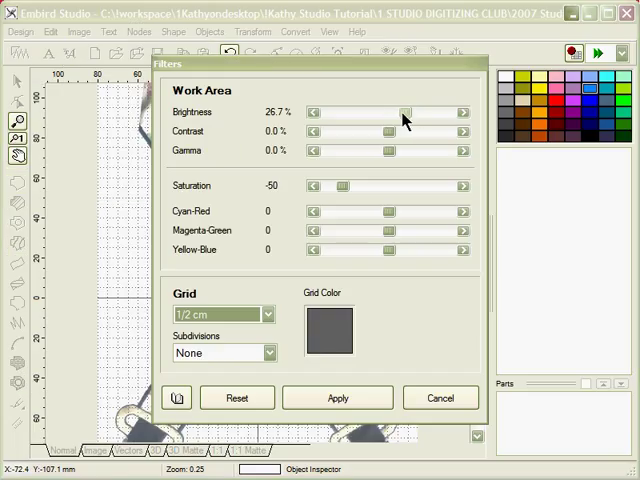
mouse_move(345, 195)
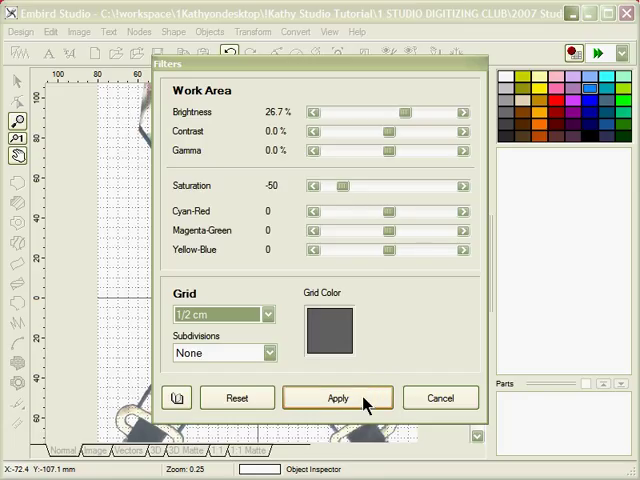
left_click(338, 397)
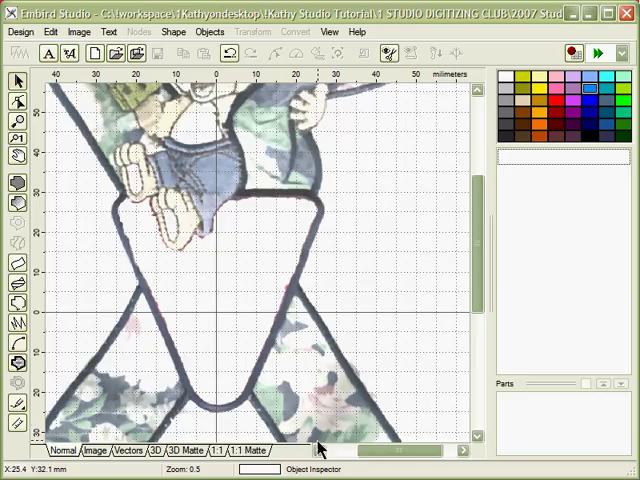
mouse_move(150, 205)
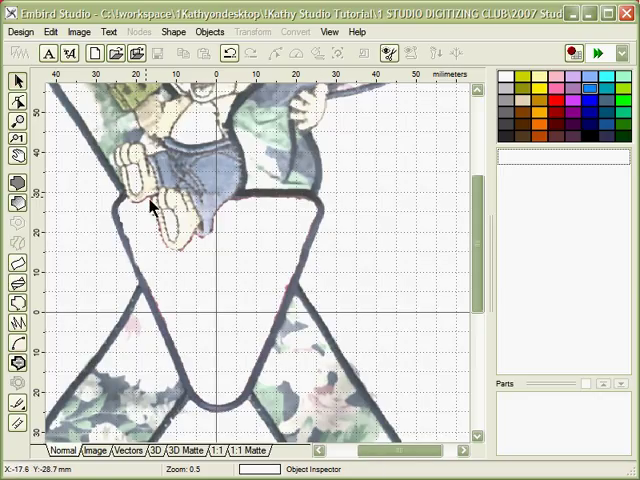
mouse_move(235, 195)
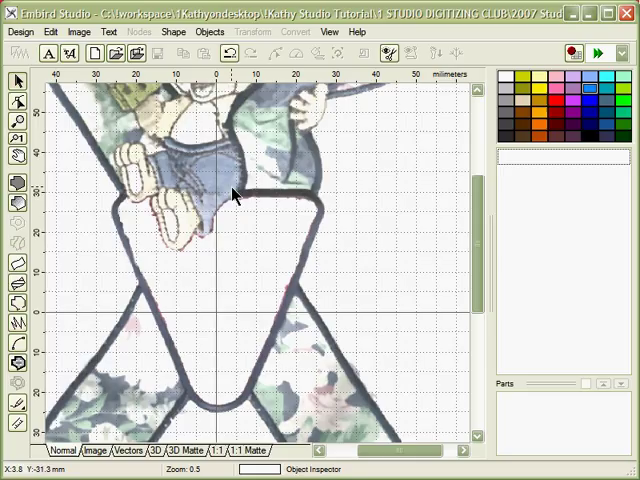
mouse_move(152, 200)
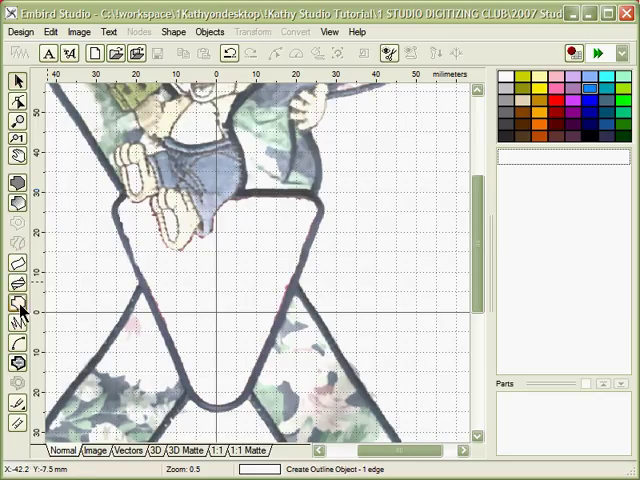
Draw a new outline object around the open triangle and finish it.
left_click(18, 305)
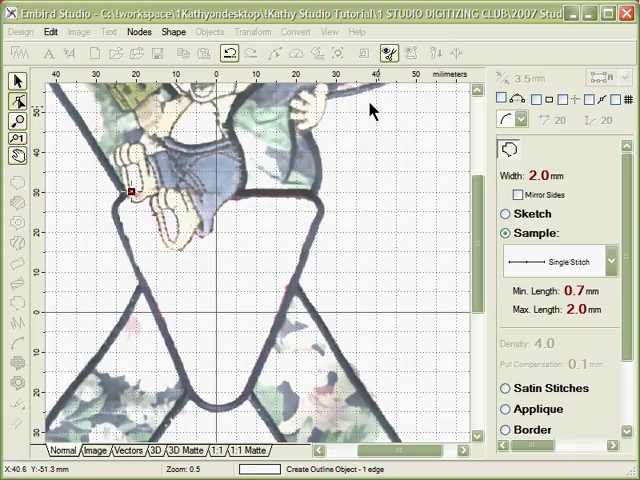
mouse_move(128, 215)
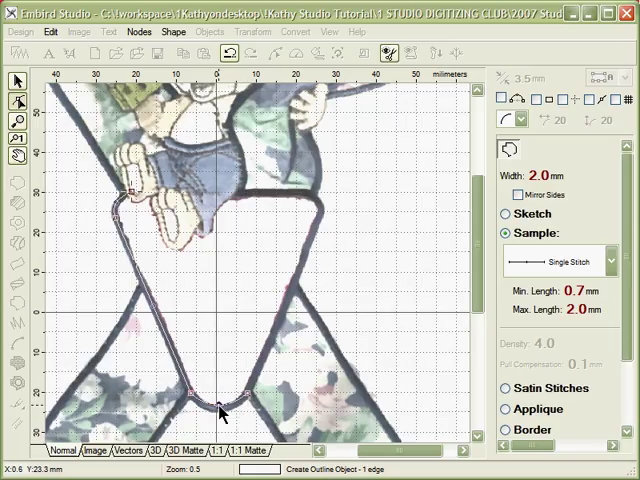
mouse_move(322, 232)
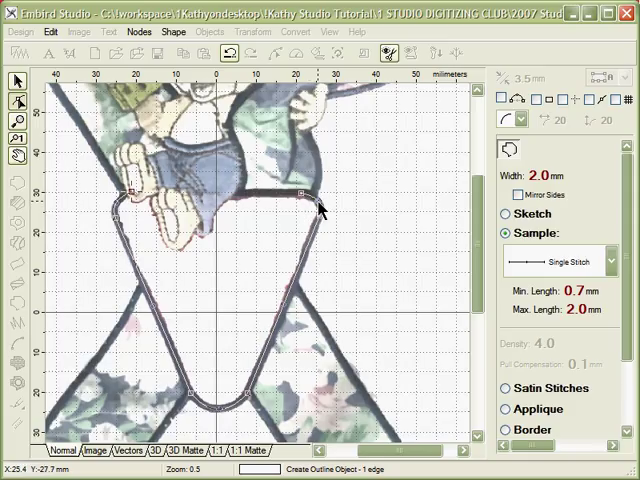
mouse_move(230, 200)
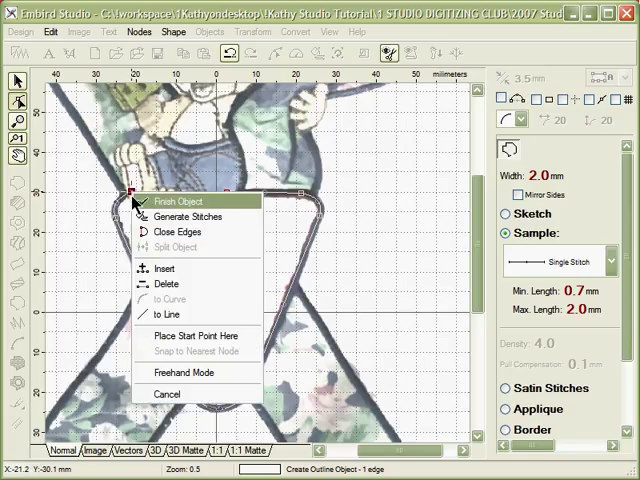
left_click(171, 200)
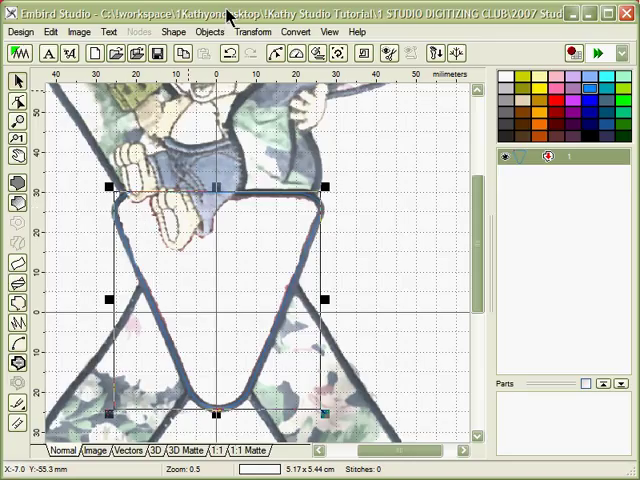
mouse_move(415, 143)
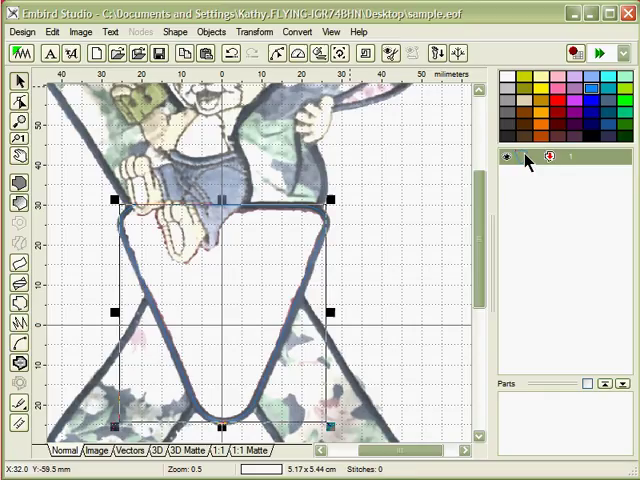
mouse_move(195, 195)
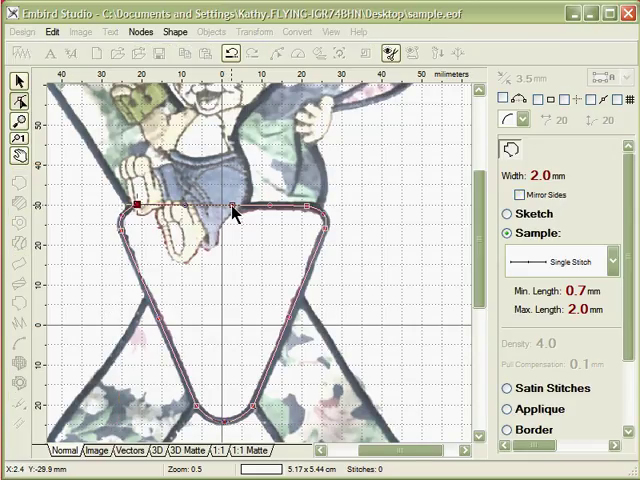
Generate applique stitches from the triangle outline and deselect the resulting objects.
right_click(232, 210)
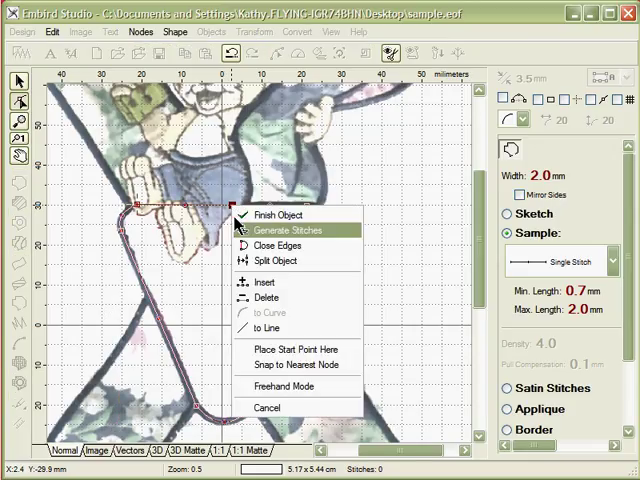
left_click(286, 230)
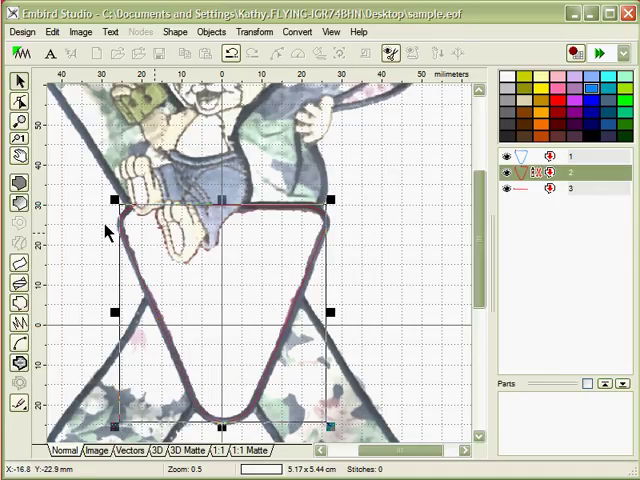
left_click(572, 188)
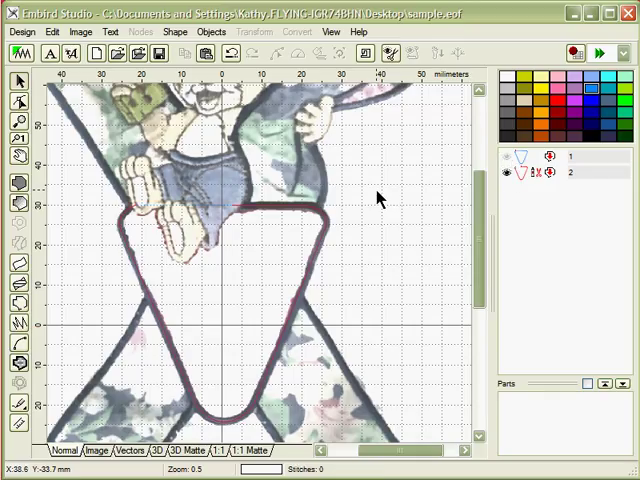
mouse_move(223, 211)
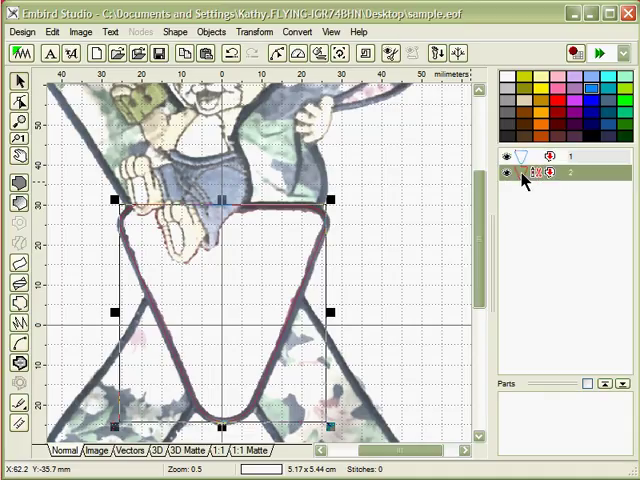
Create a 2 mm wide column from the triangle outline via Convert.
left_click(296, 31)
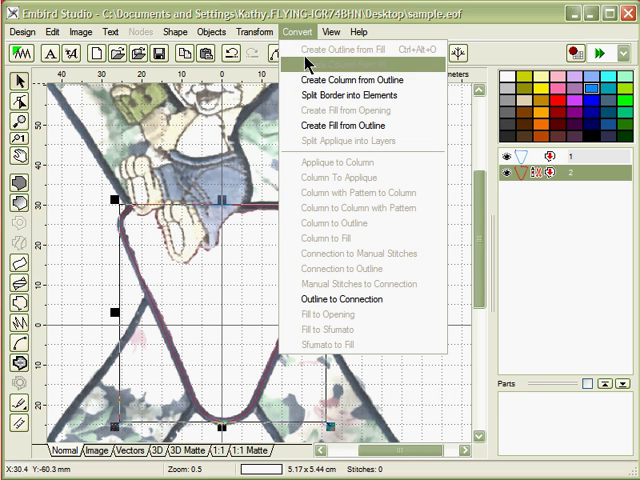
mouse_move(335, 94)
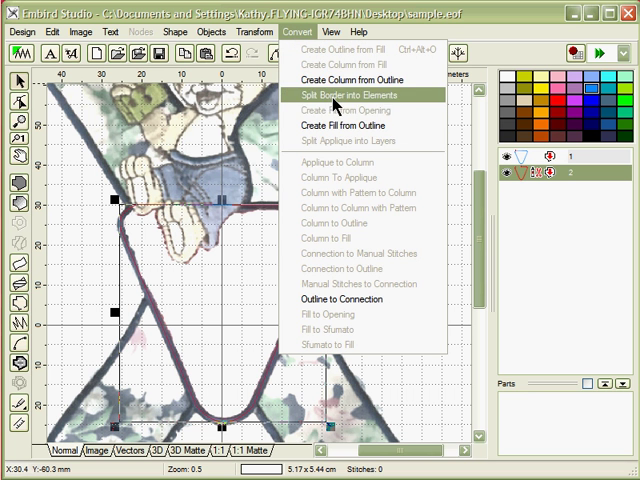
left_click(337, 94)
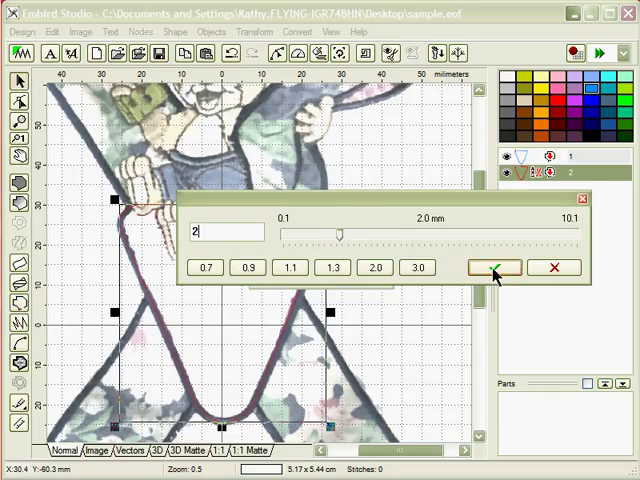
left_click(492, 267)
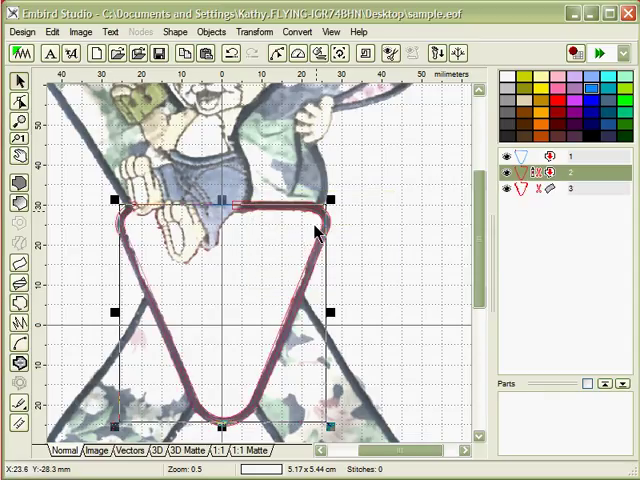
left_click(535, 189)
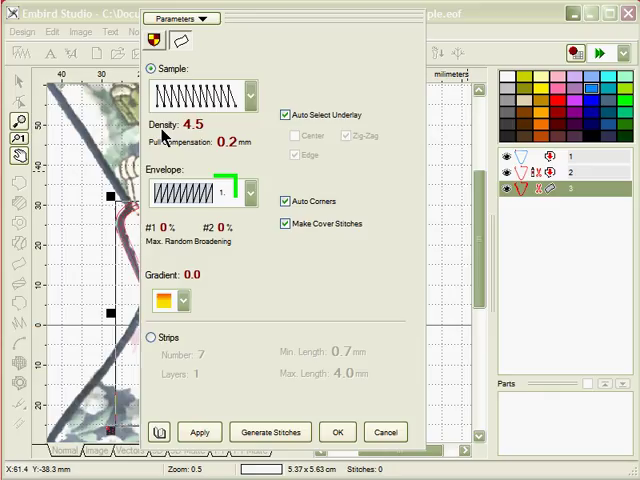
Set the column's density to 25 and generate its loose satin stitches.
left_click(190, 124)
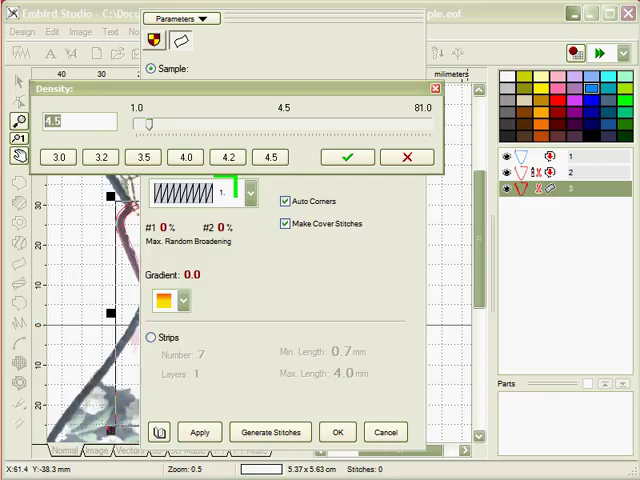
left_click_drag(145, 121, 225, 121)
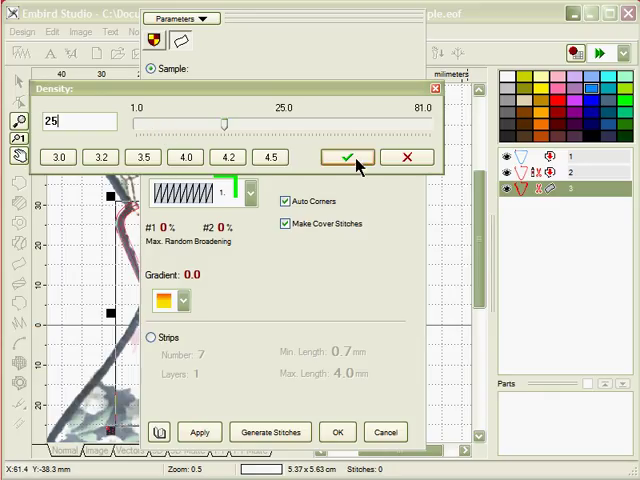
left_click(347, 157)
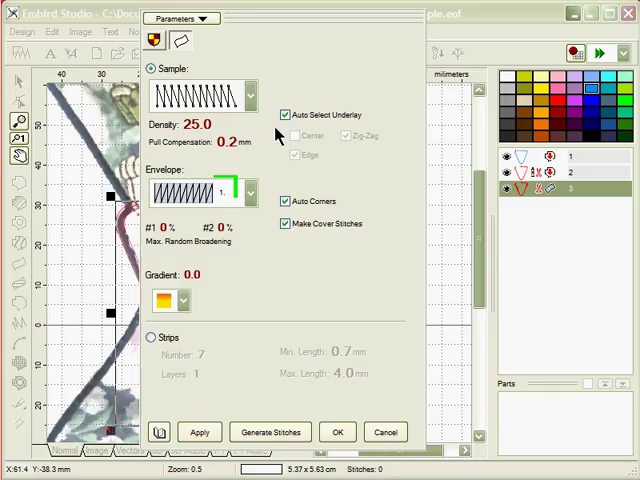
left_click(287, 114)
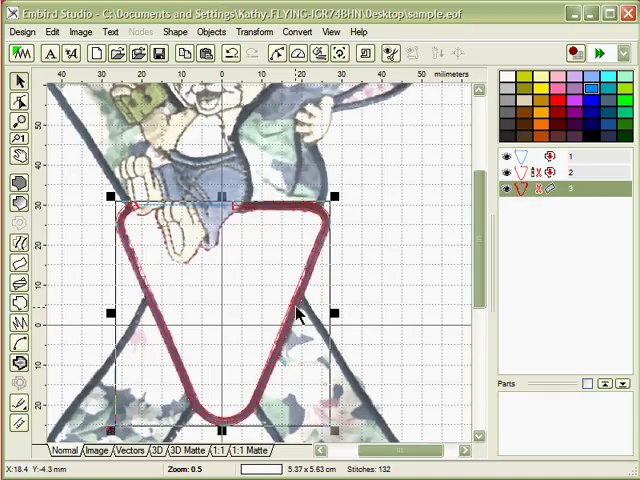
mouse_move(367, 148)
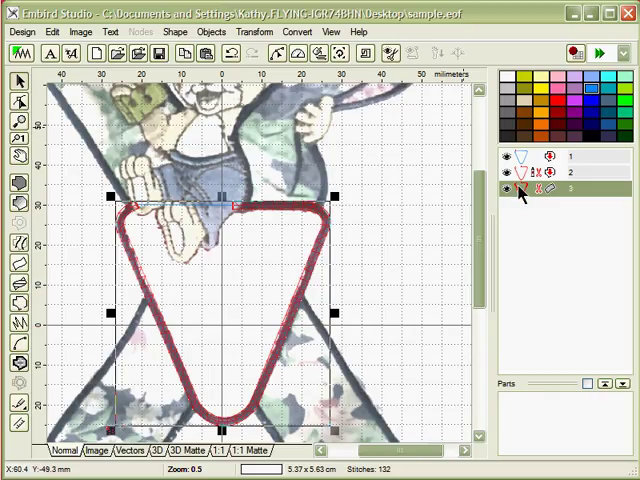
left_click(520, 191)
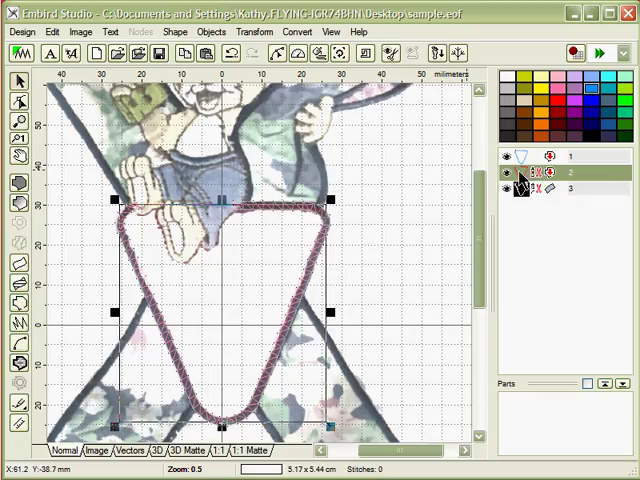
Create a second column, 3.5 mm wide, from the original triangle outline.
left_click(296, 31)
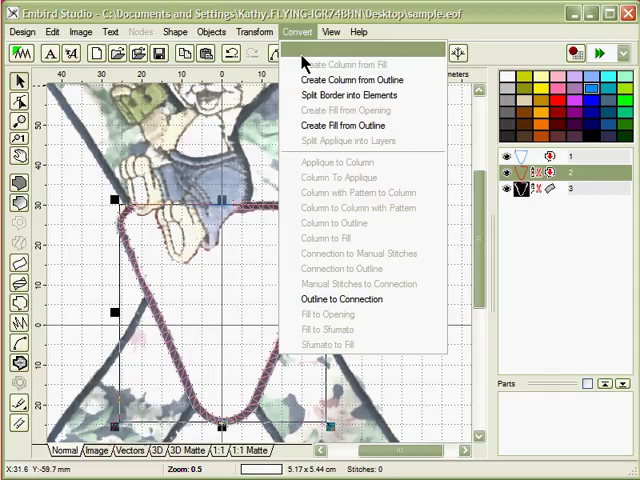
mouse_move(350, 79)
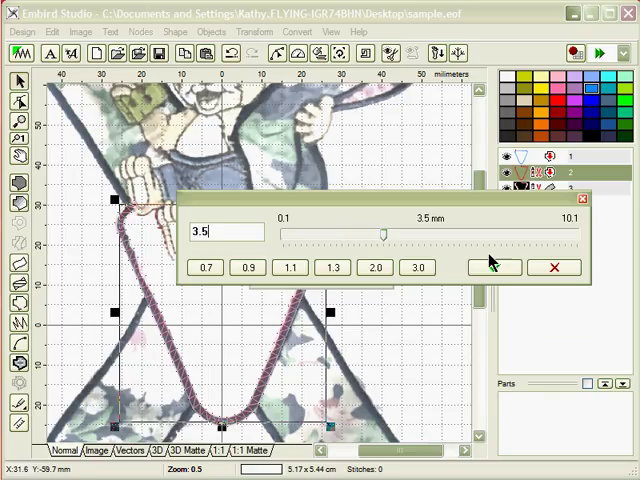
left_click(494, 267)
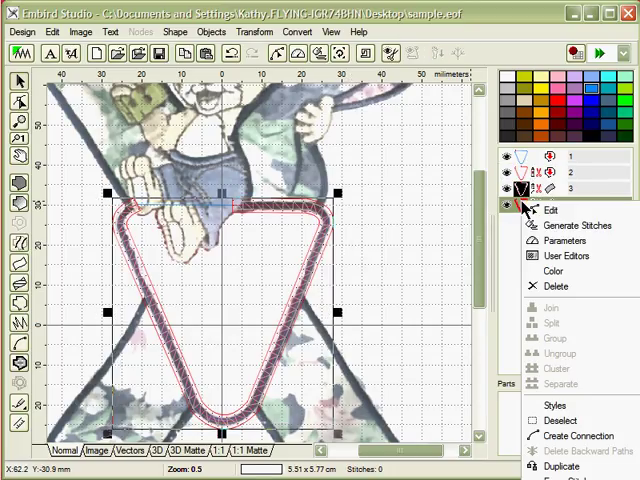
Adjust object 4's parameters and generate dense satin stitches filling the 3.5 mm column.
left_click(566, 240)
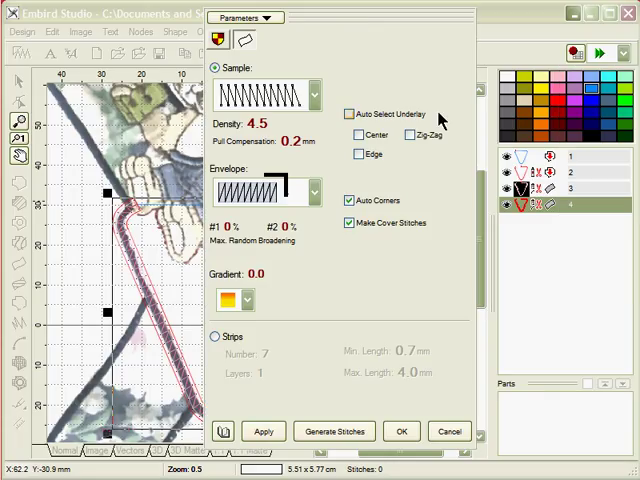
mouse_move(309, 156)
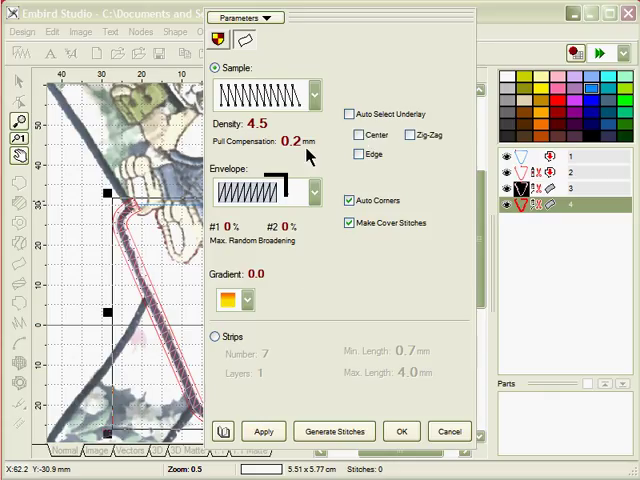
left_click(401, 431)
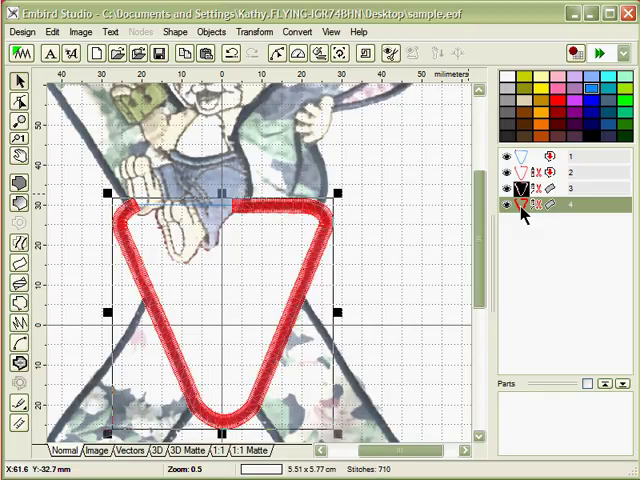
mouse_move(585, 165)
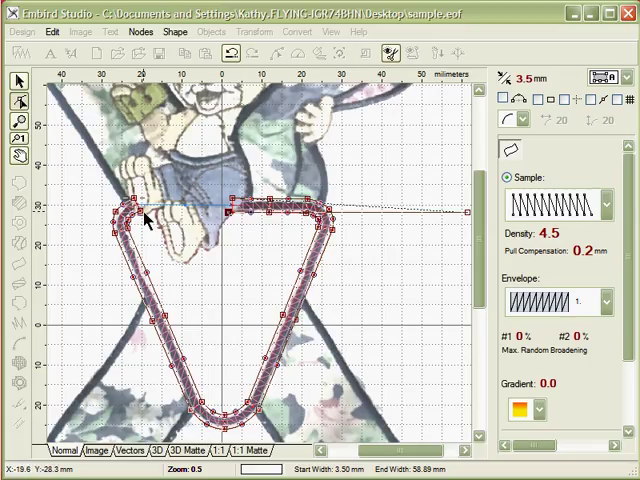
mouse_move(225, 258)
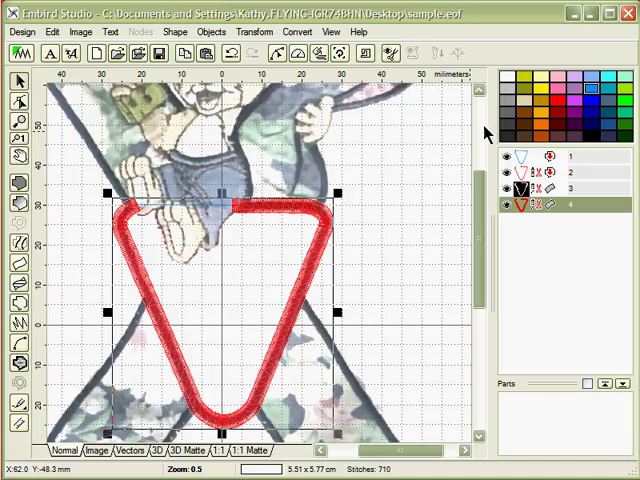
left_click(560, 172)
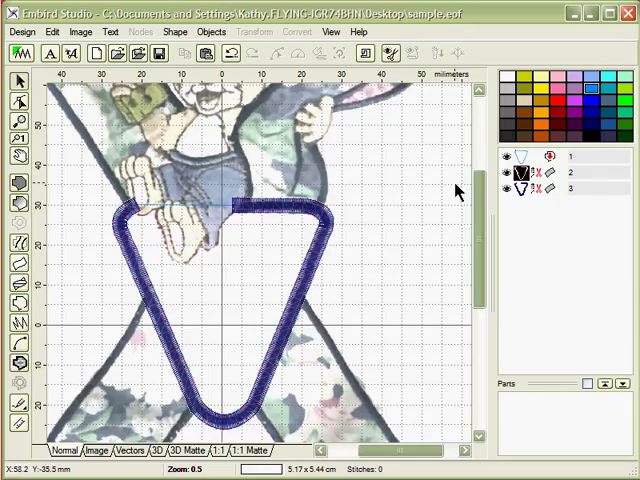
mouse_move(452, 188)
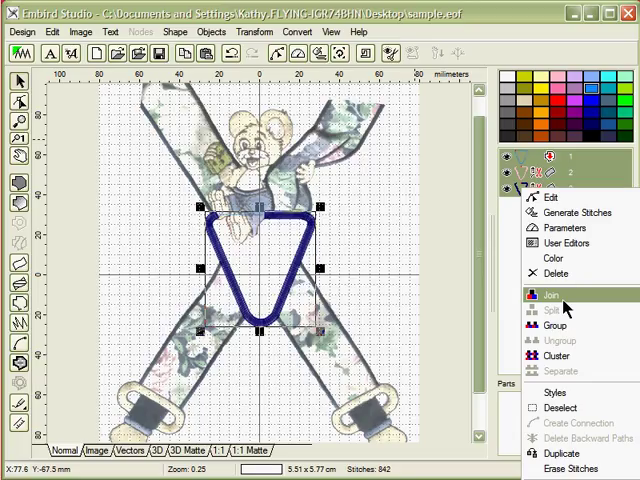
Join the tie-down, tack-down and blue satin pieces into one triangle object.
left_click(551, 295)
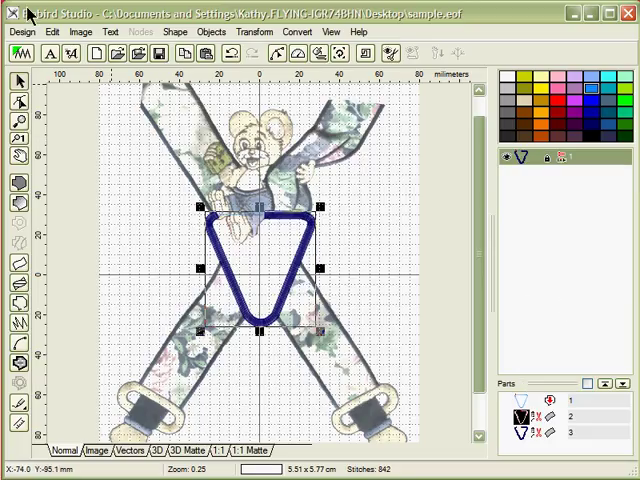
mouse_move(28, 18)
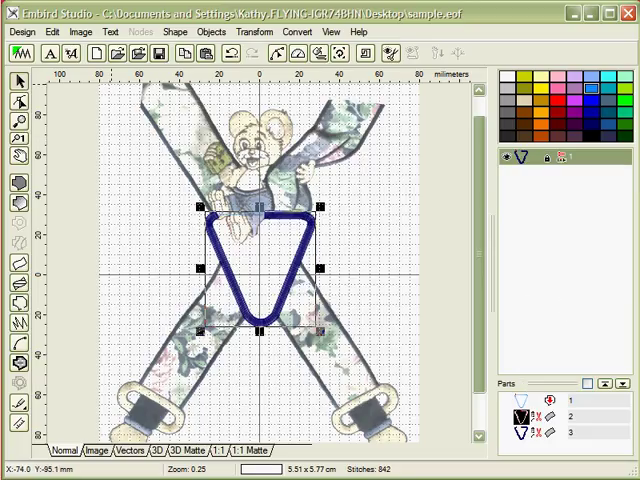